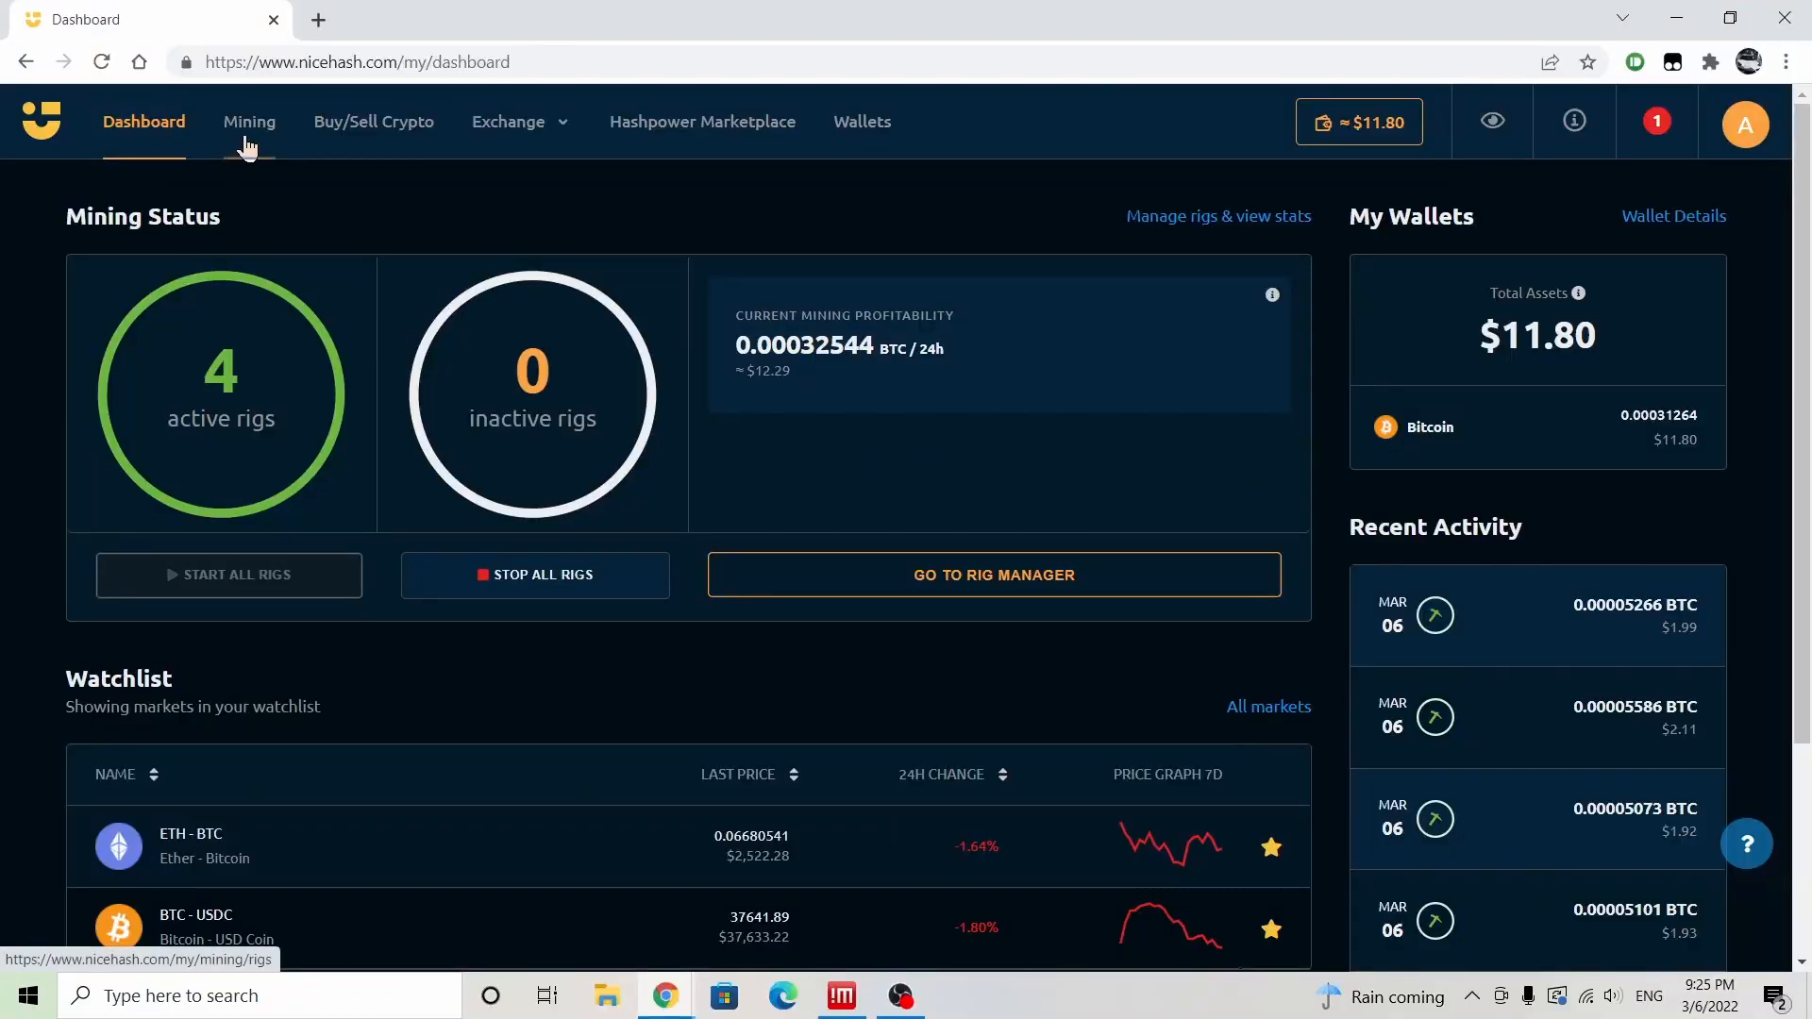
# Step: Open Mining and scroll down to the Rigs list showing Rig01 to Rig04
pyautogui.click(249, 122)
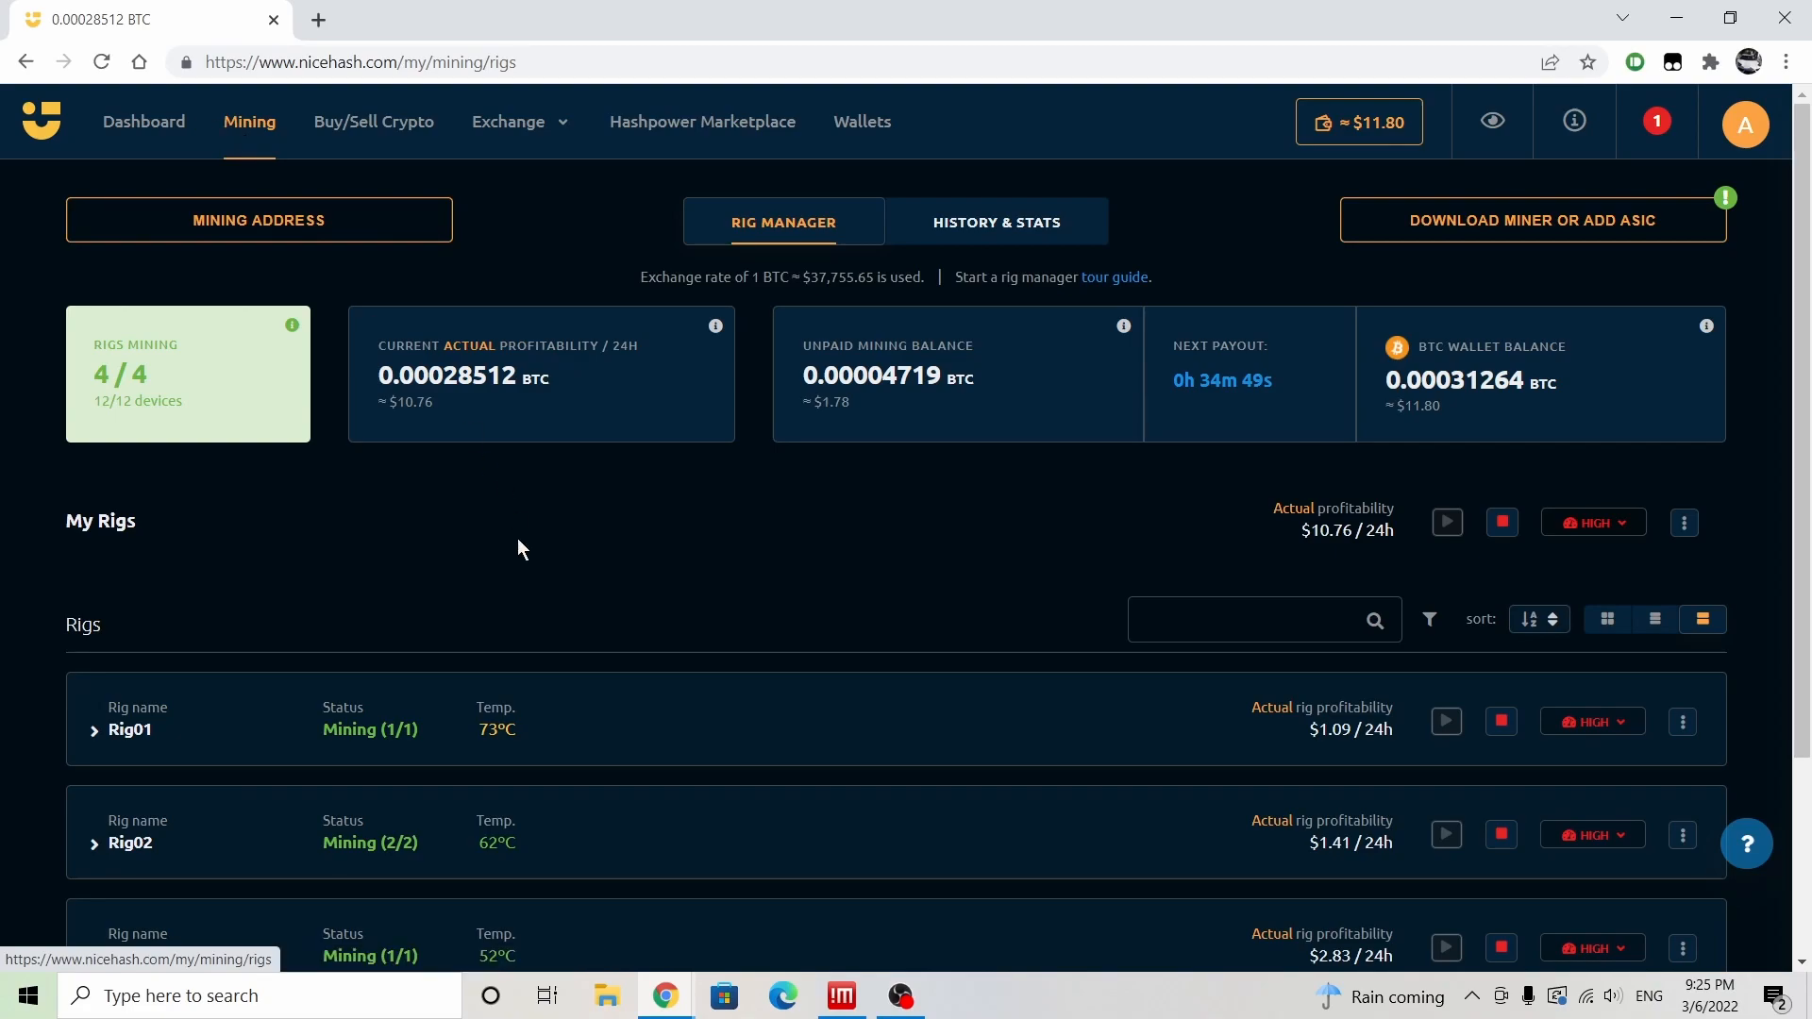
pyautogui.scroll(-3)
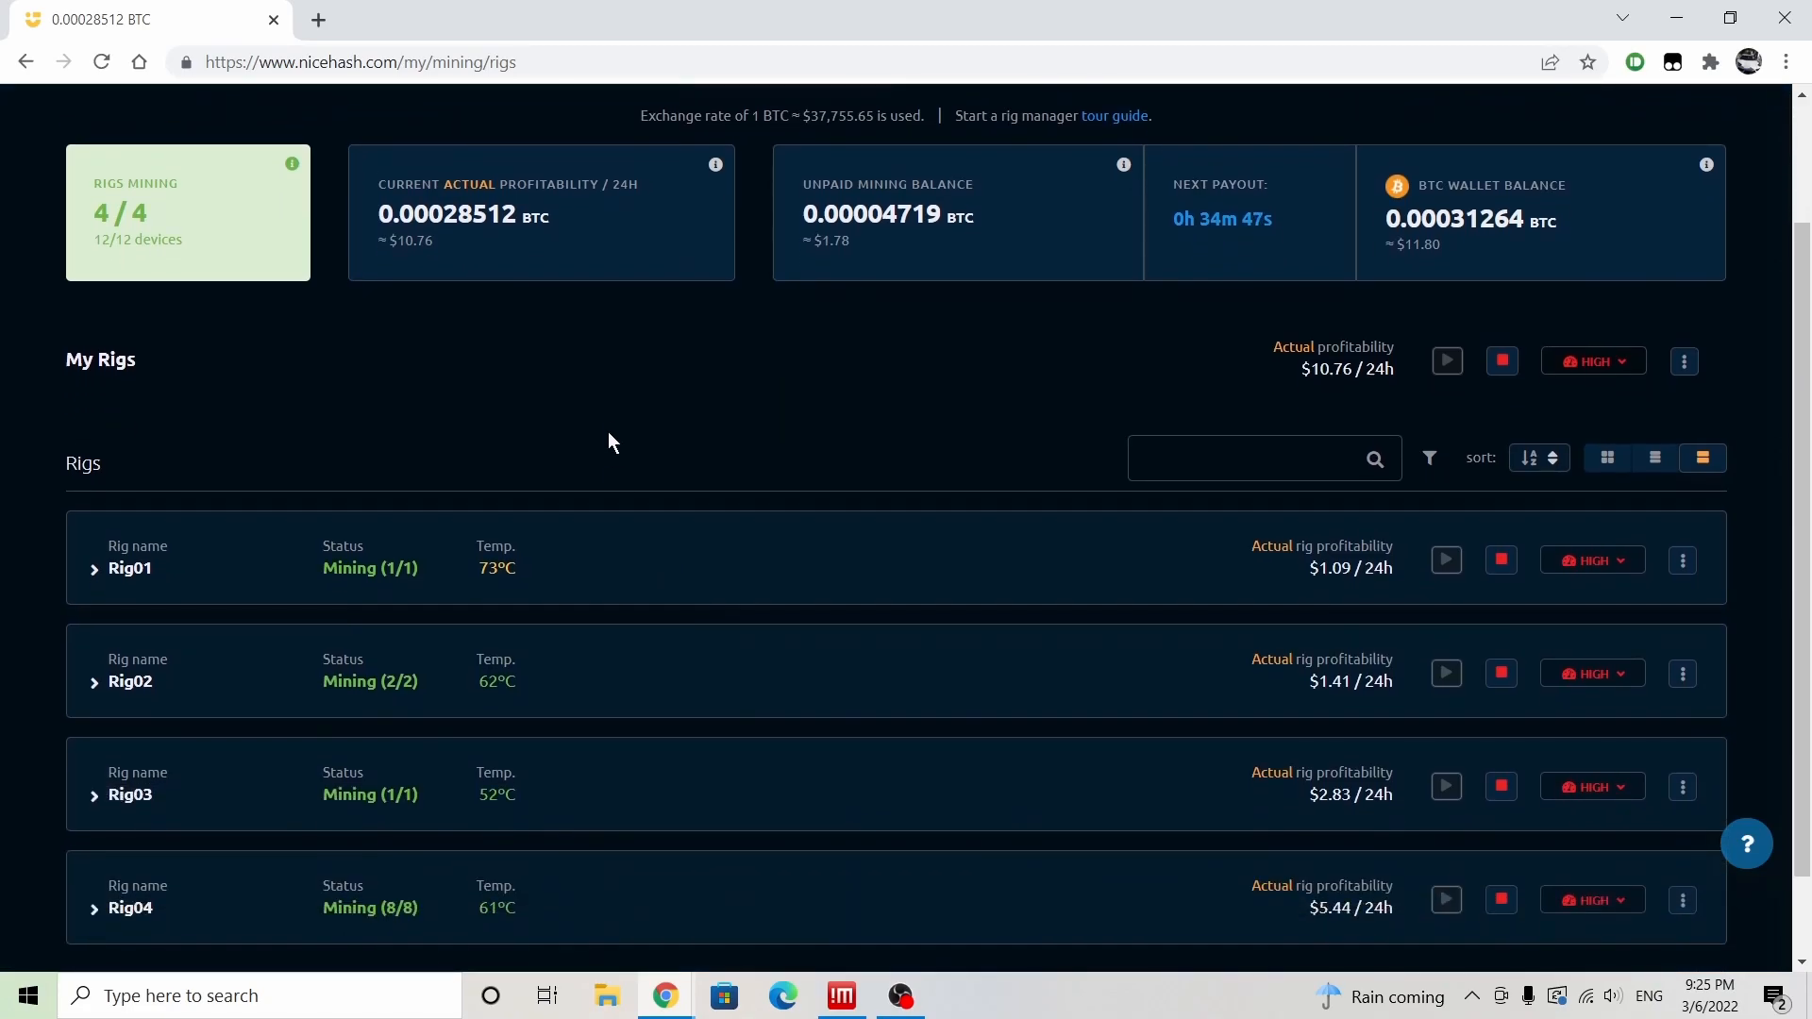
pyautogui.scroll(-3)
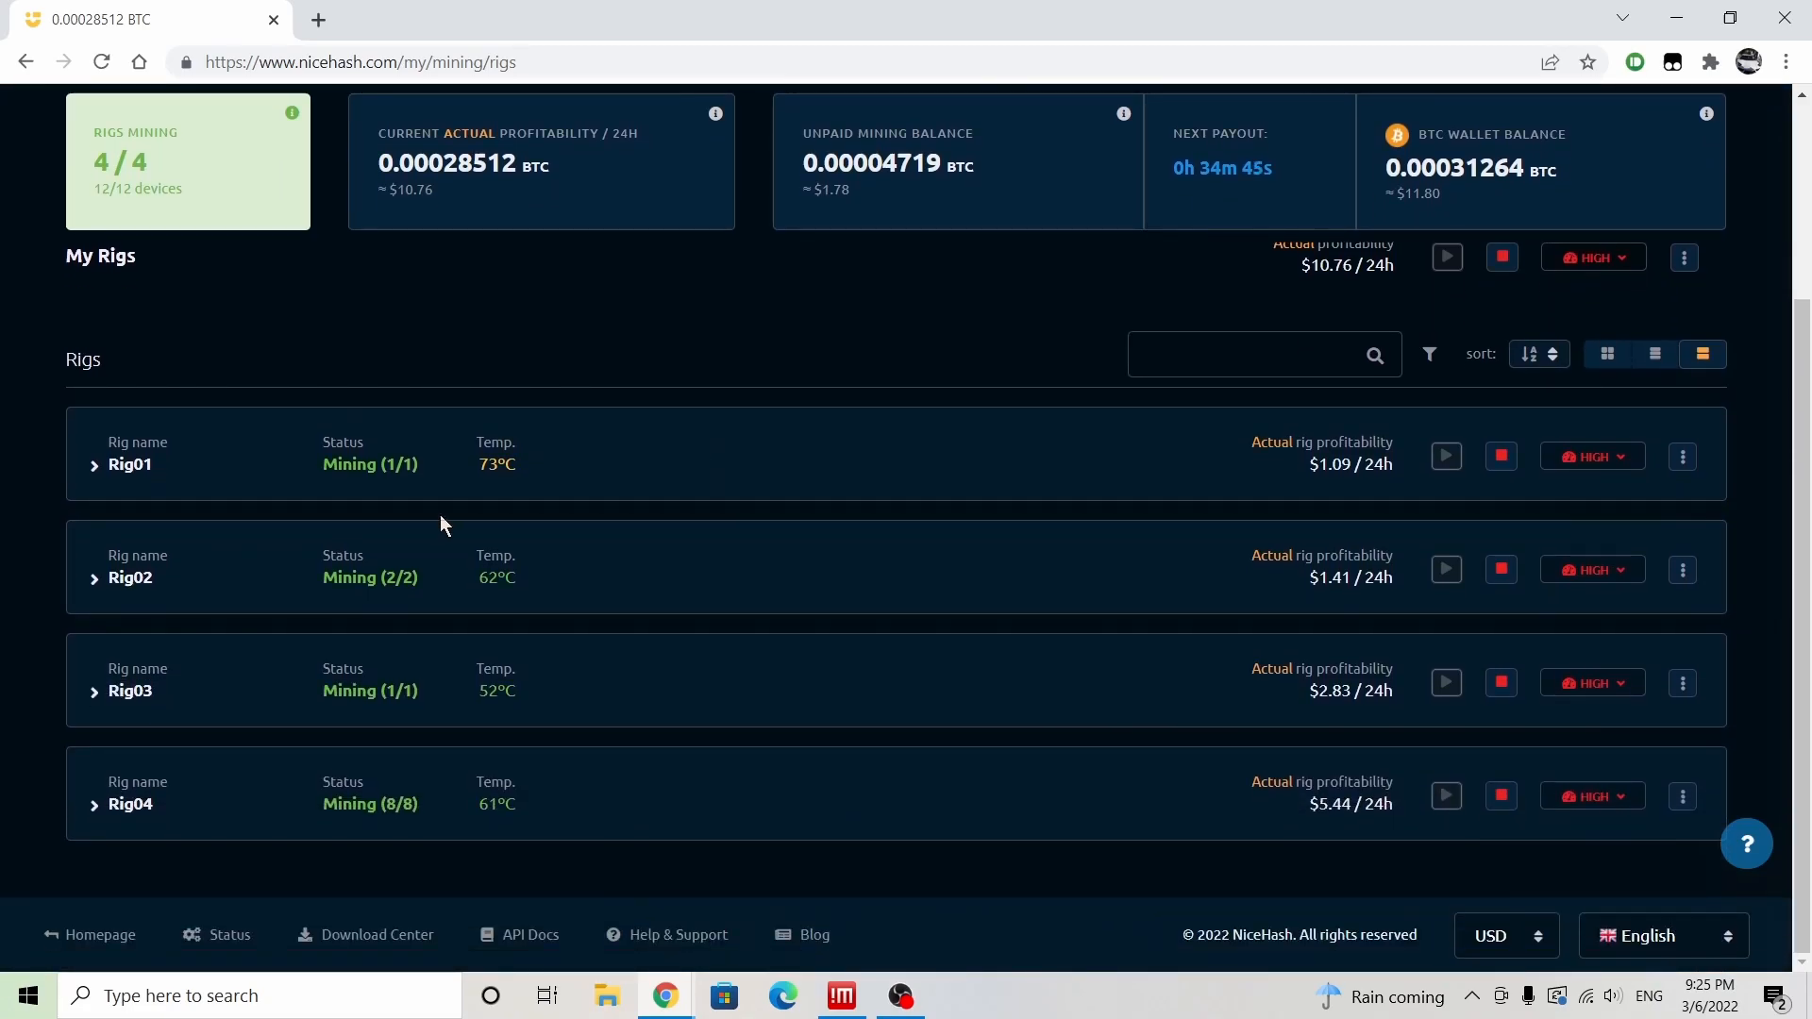
pyautogui.moveTo(87, 505)
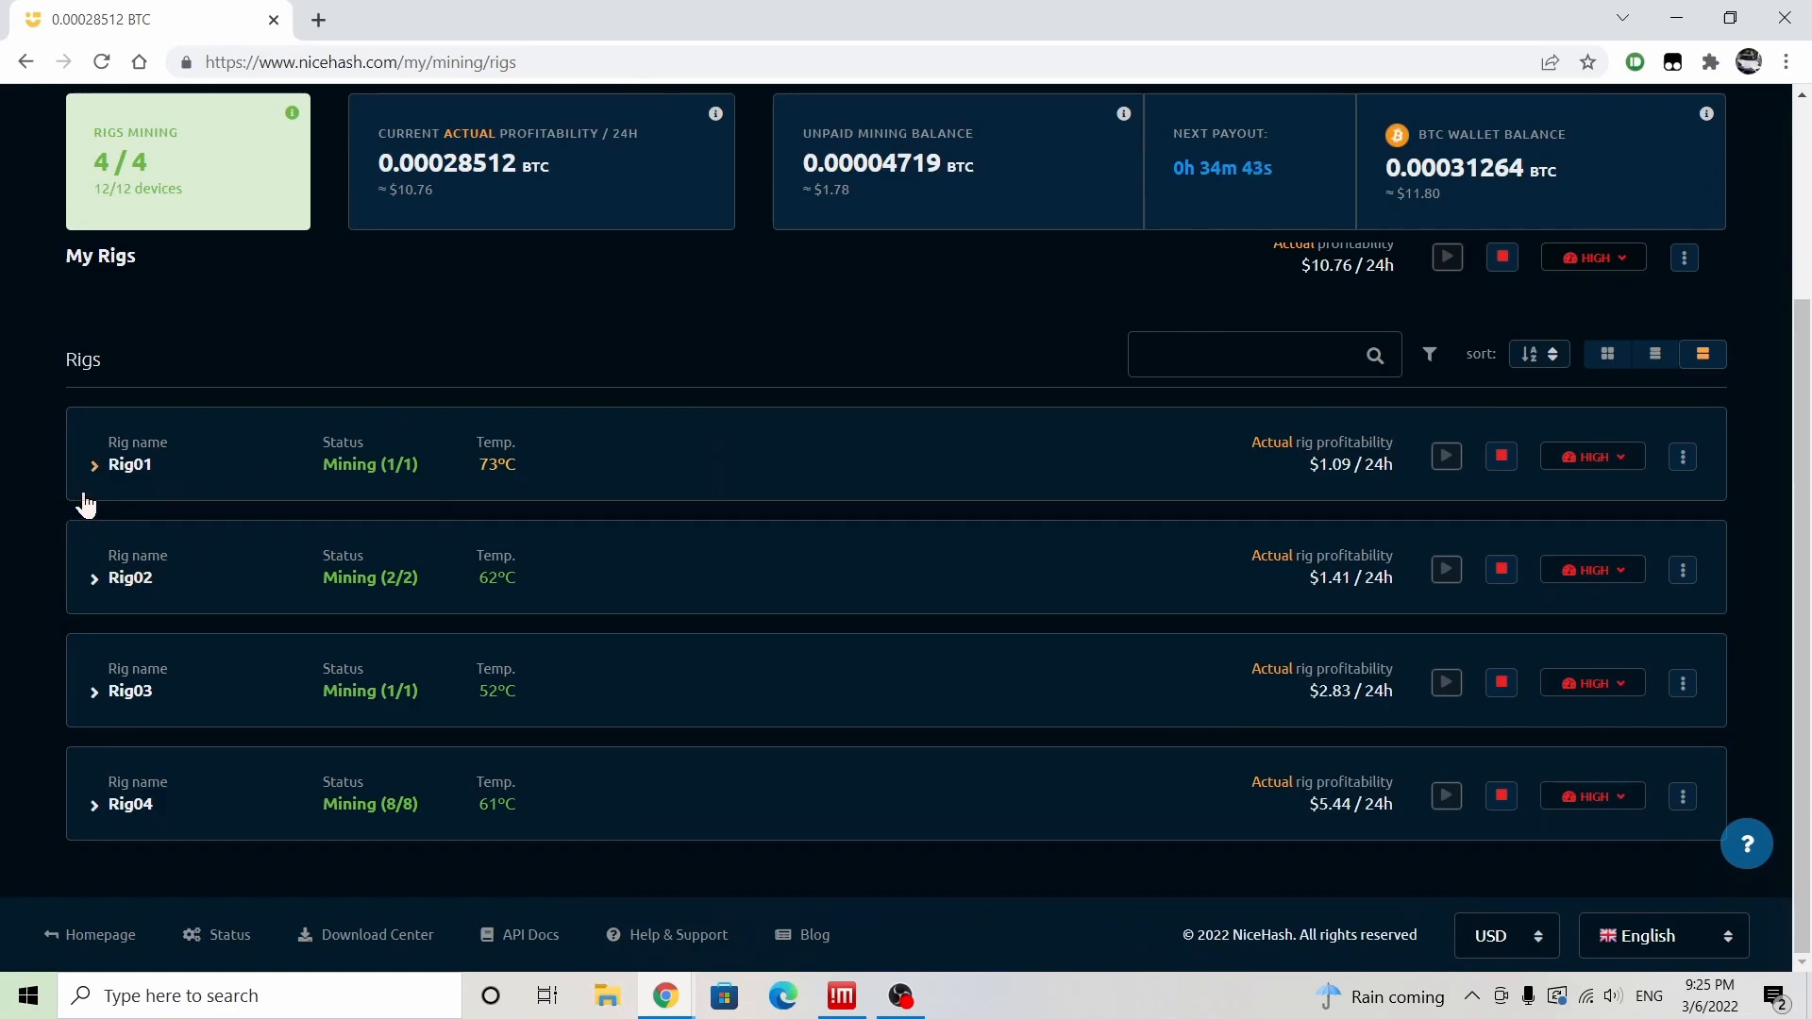
# Step: Open History & Stats and set the mining history chart to 1W
pyautogui.click(993, 222)
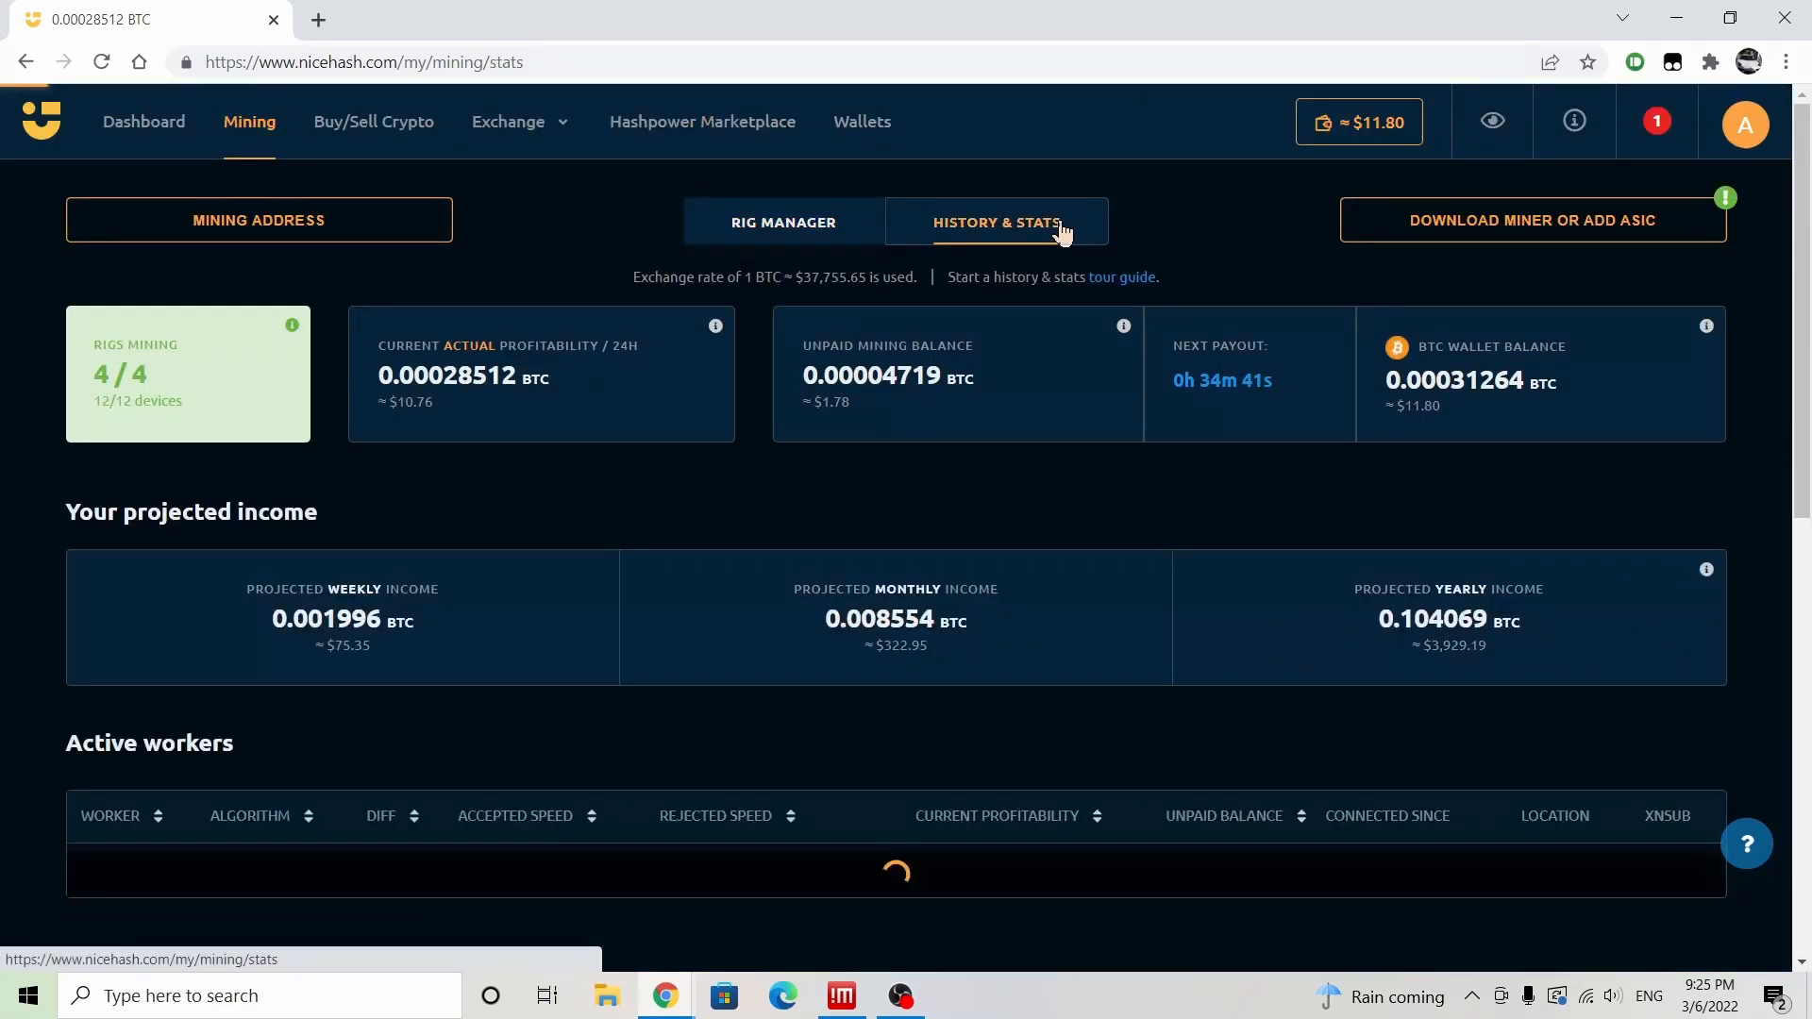
pyautogui.scroll(-3)
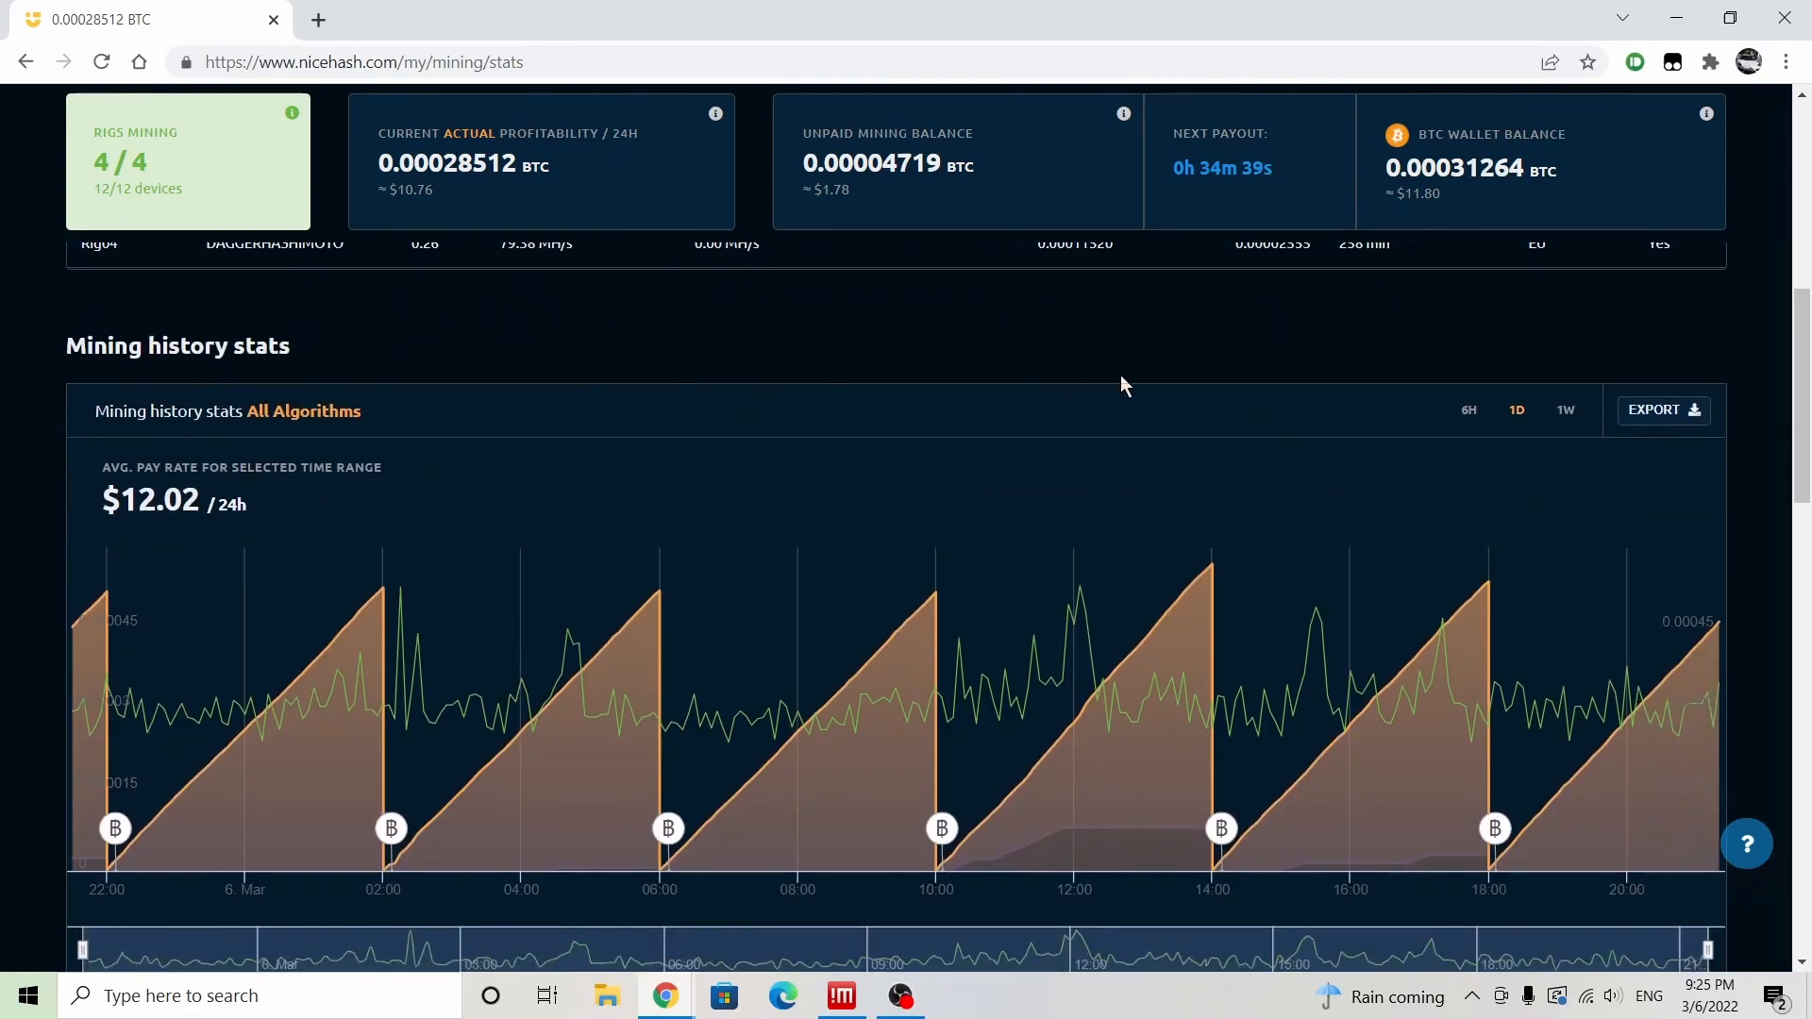
pyautogui.click(1565, 373)
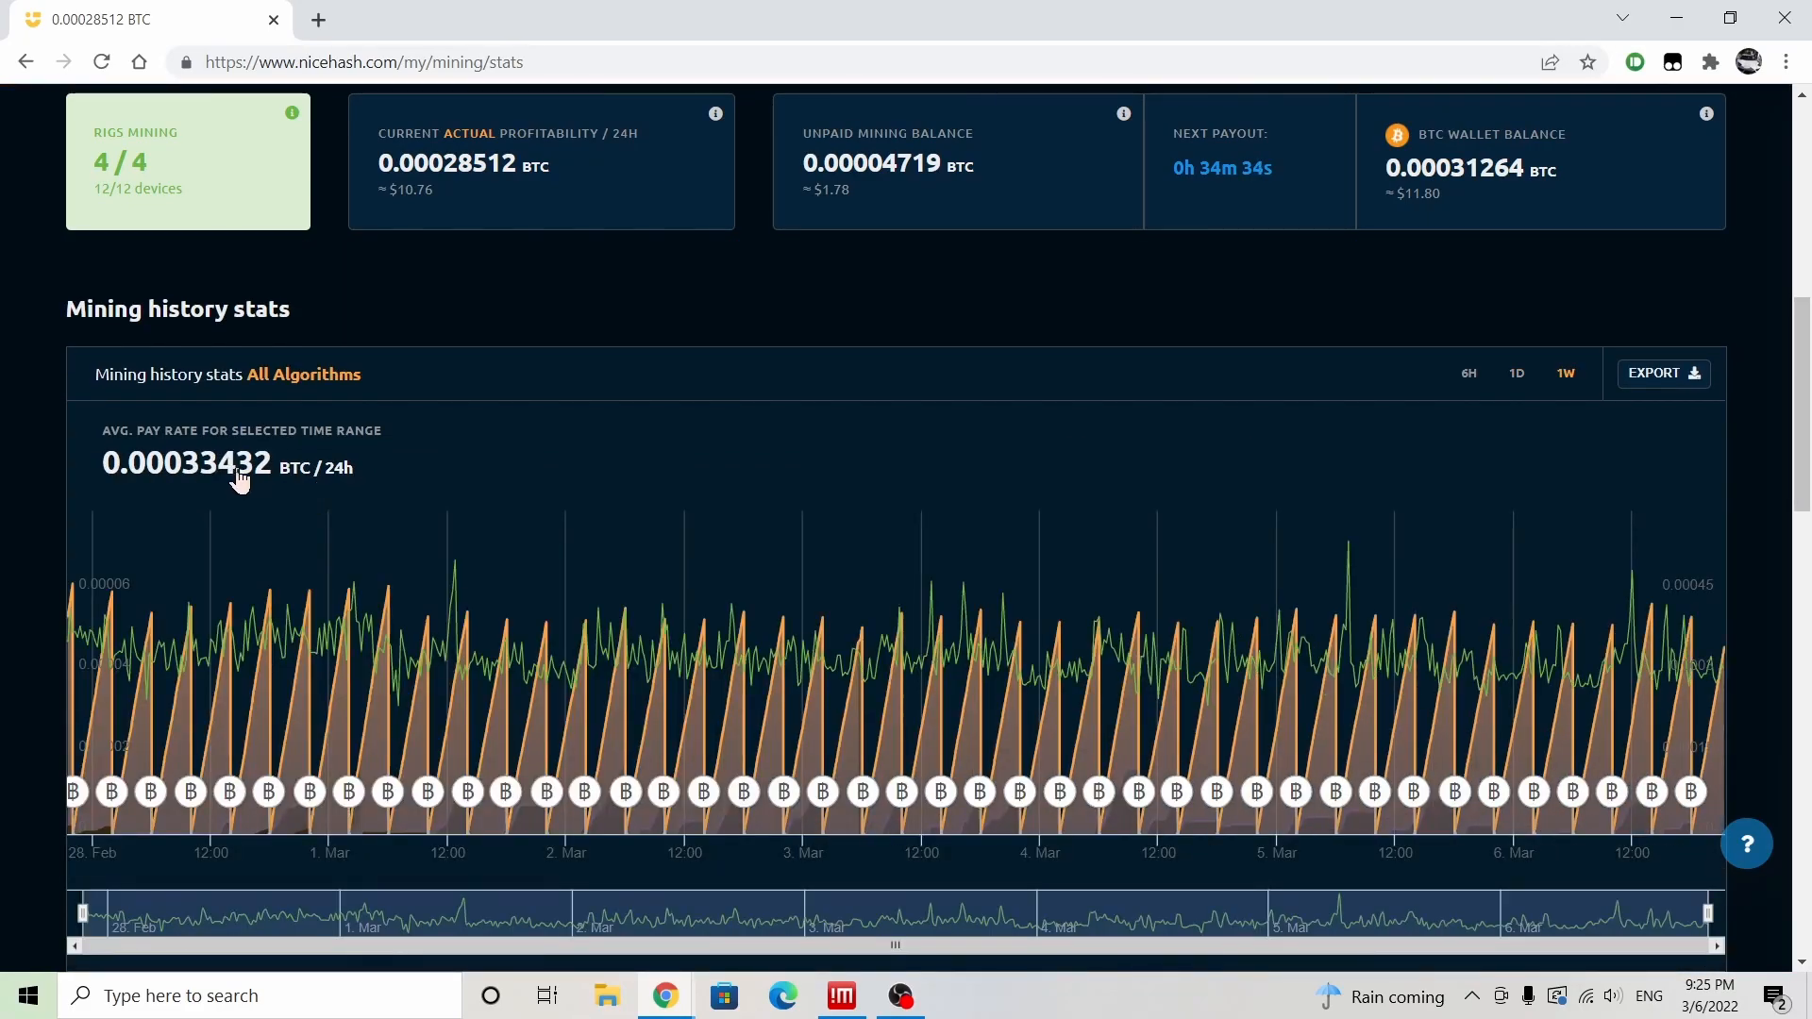
pyautogui.moveTo(644, 444)
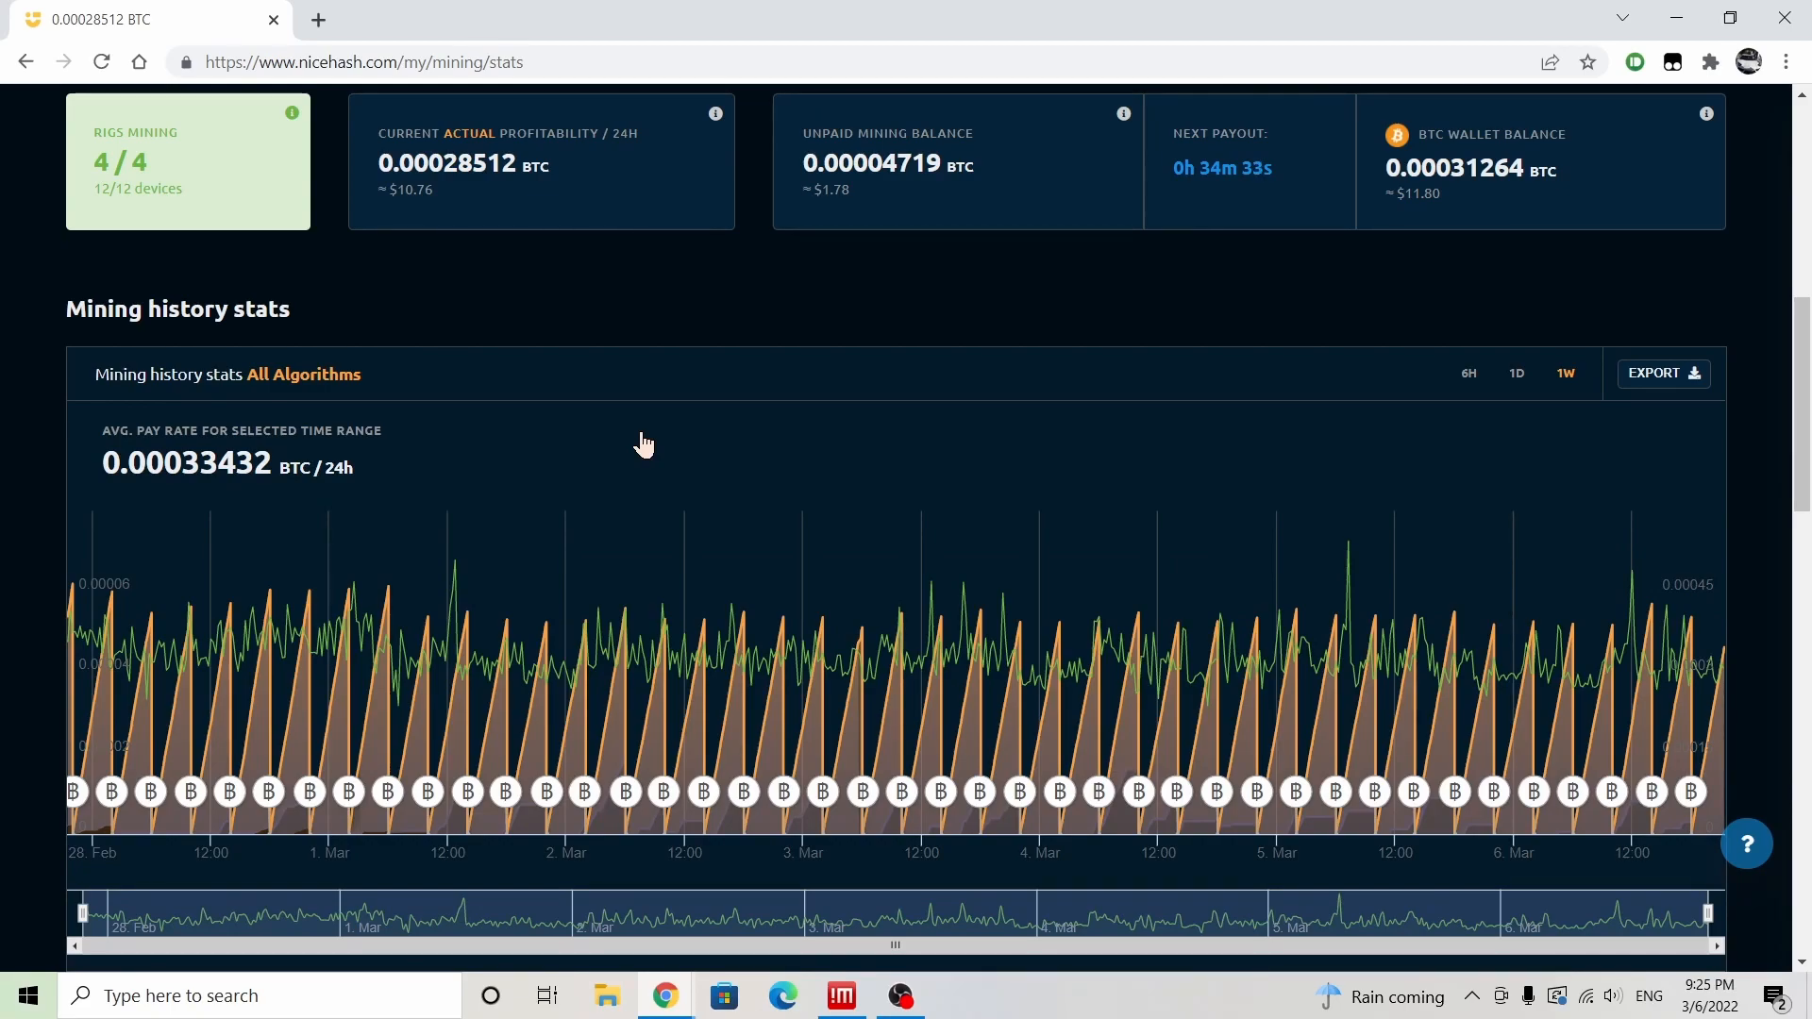
pyautogui.moveTo(1516, 378)
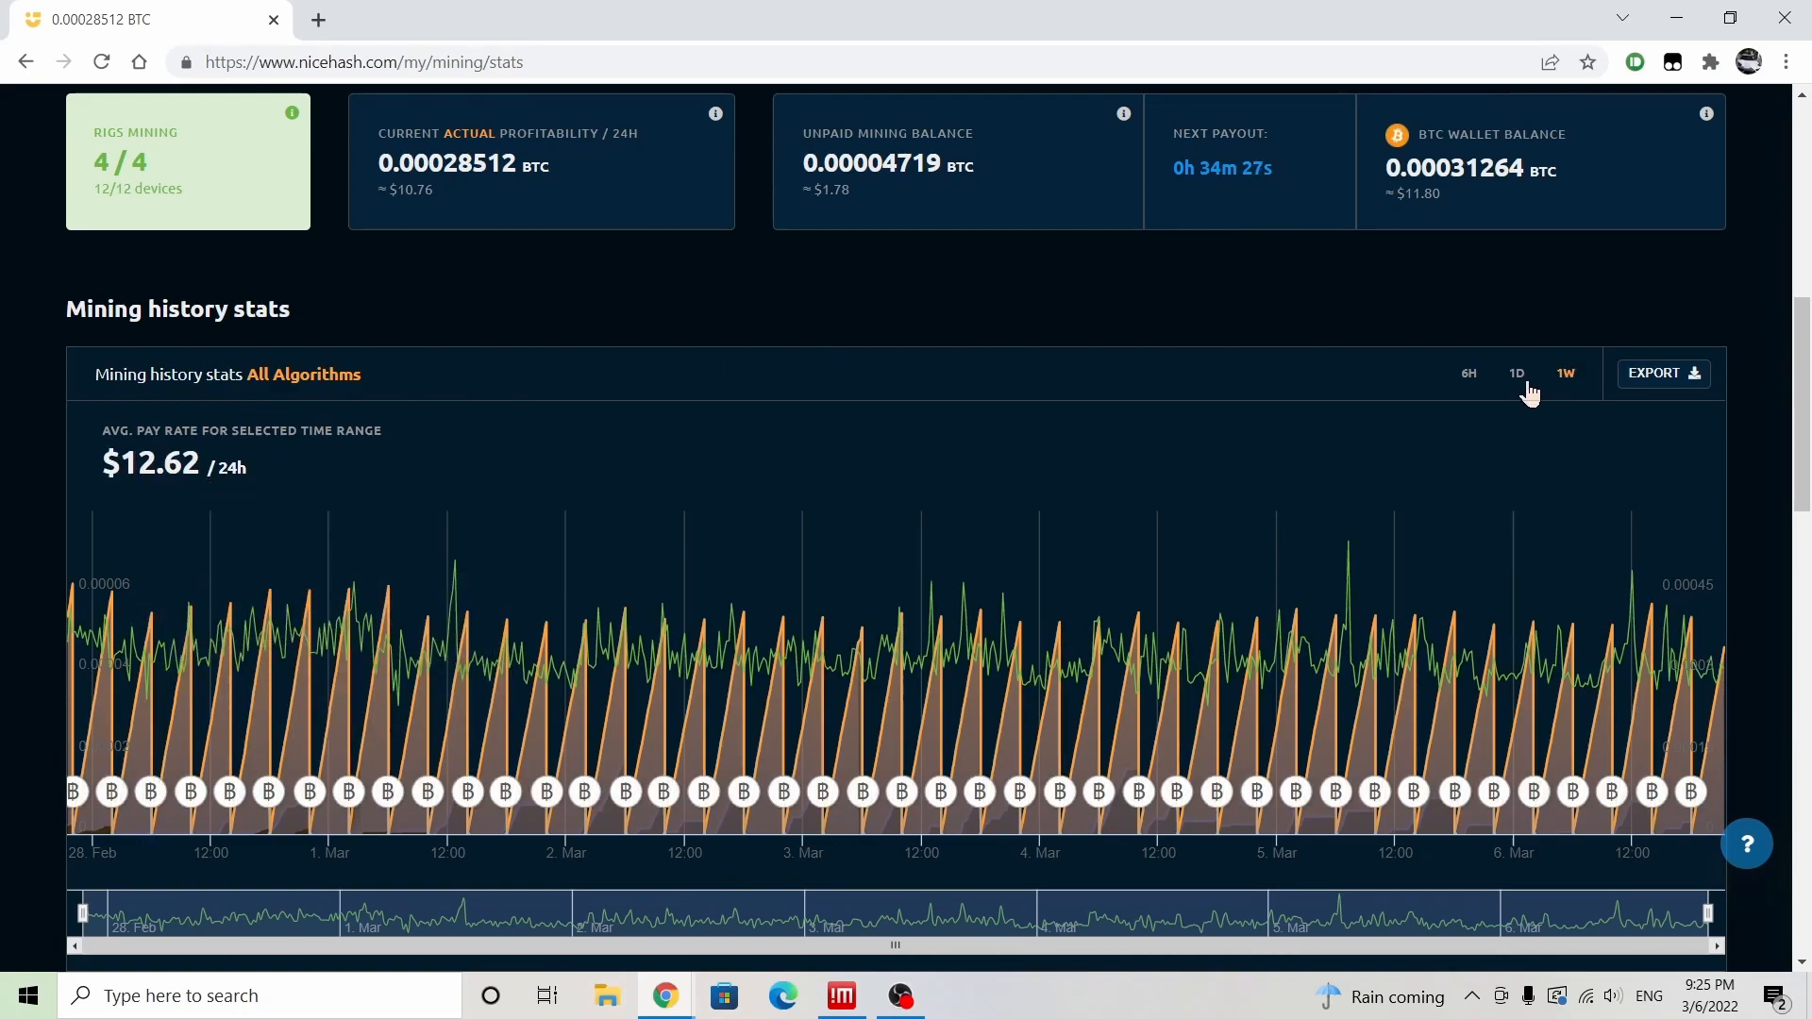
# Step: Switch the chart to 1D, then 6H, and scroll up to projected income and active workers
pyautogui.click(1468, 372)
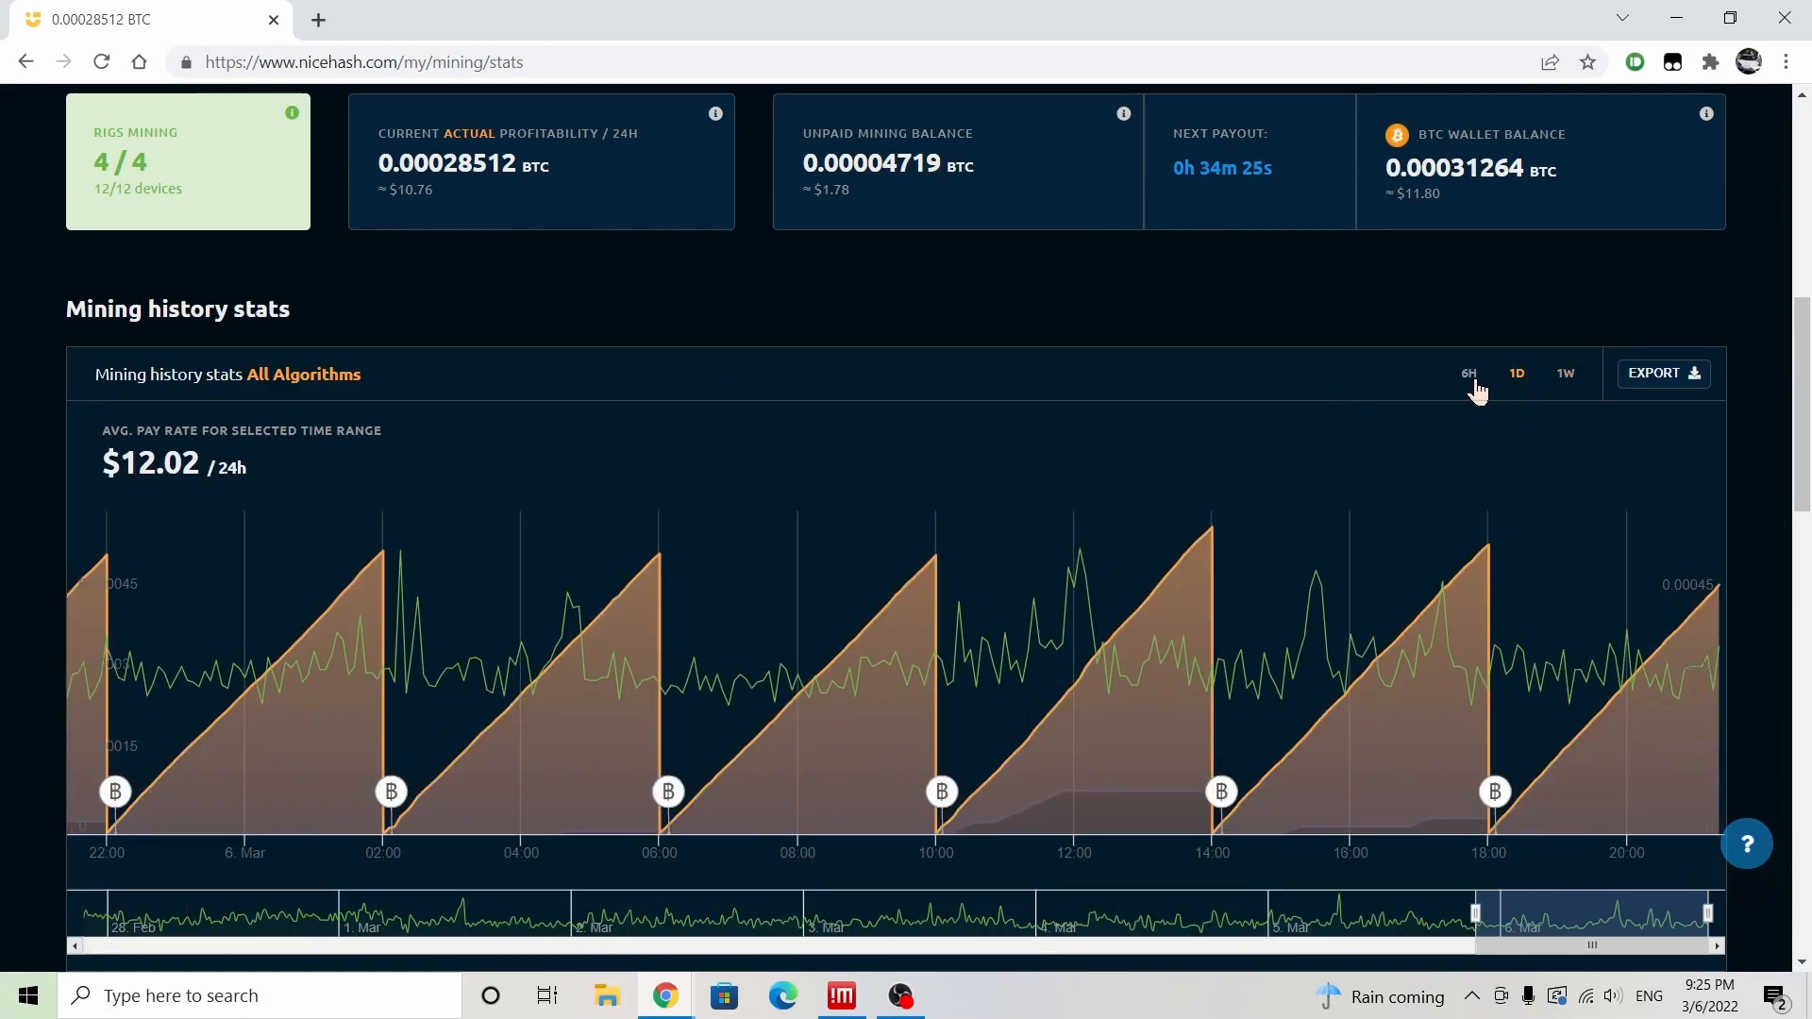
pyautogui.click(1468, 372)
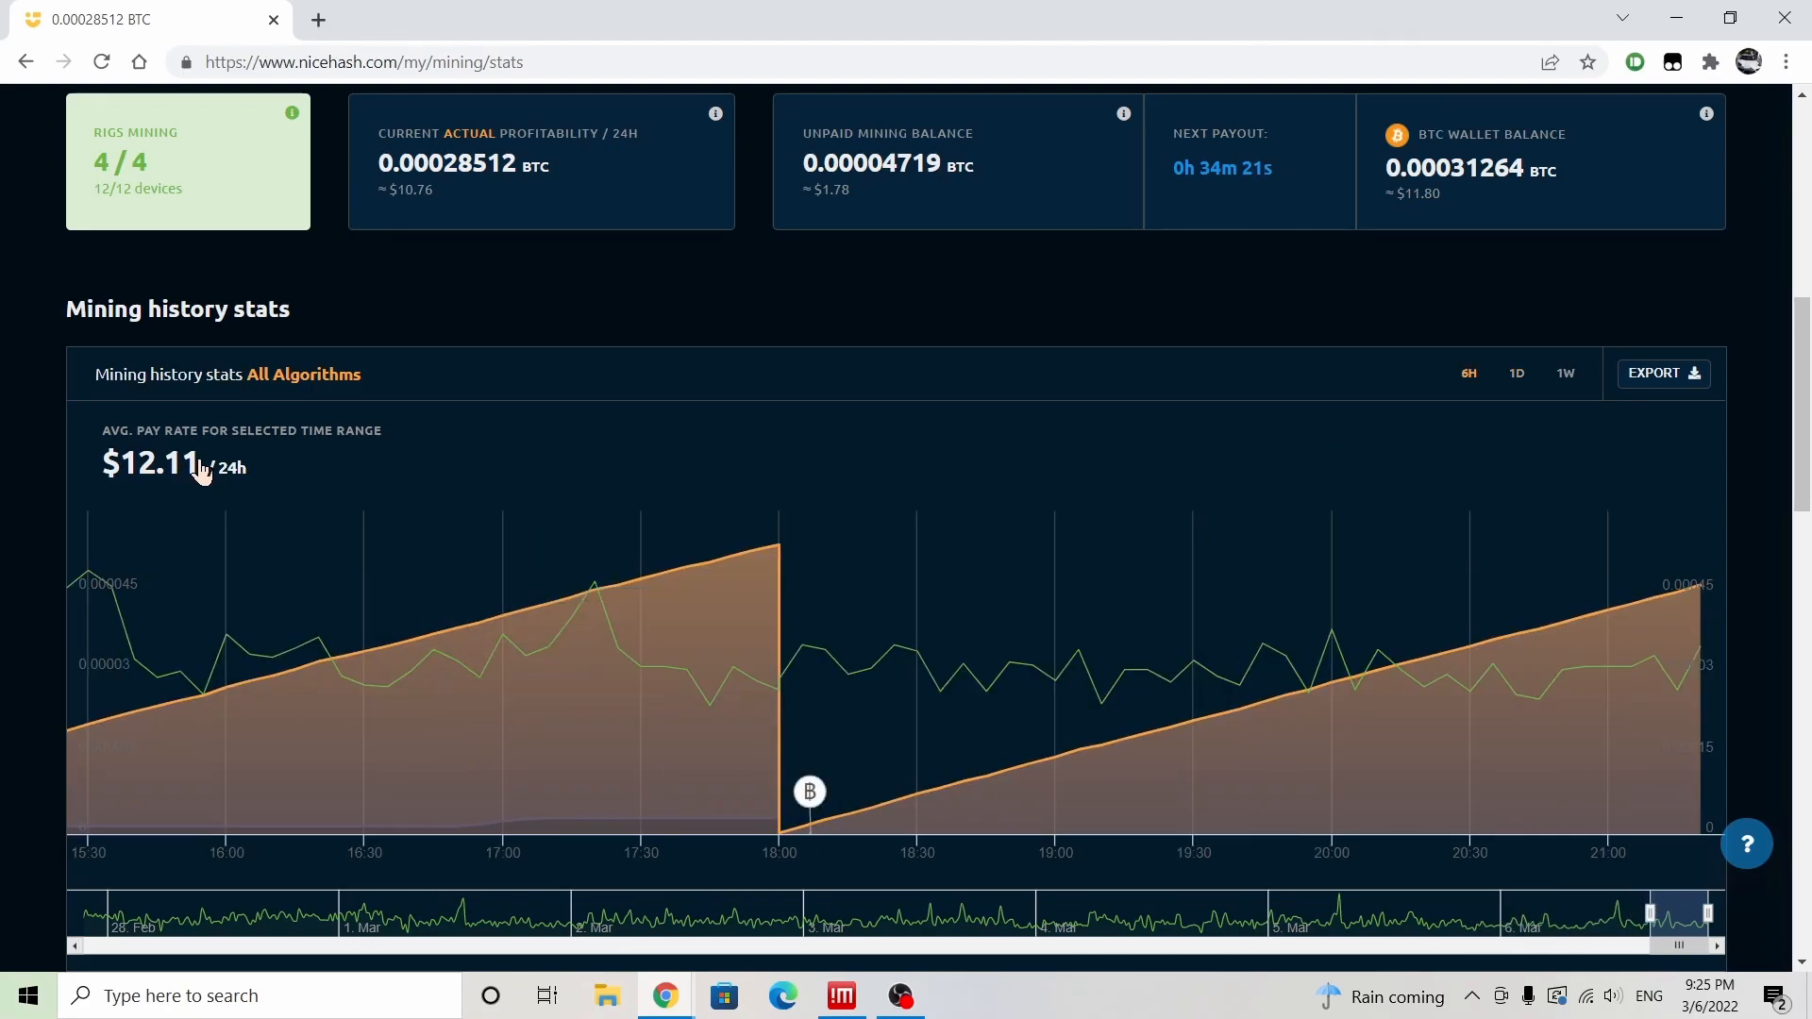
pyautogui.moveTo(1038, 382)
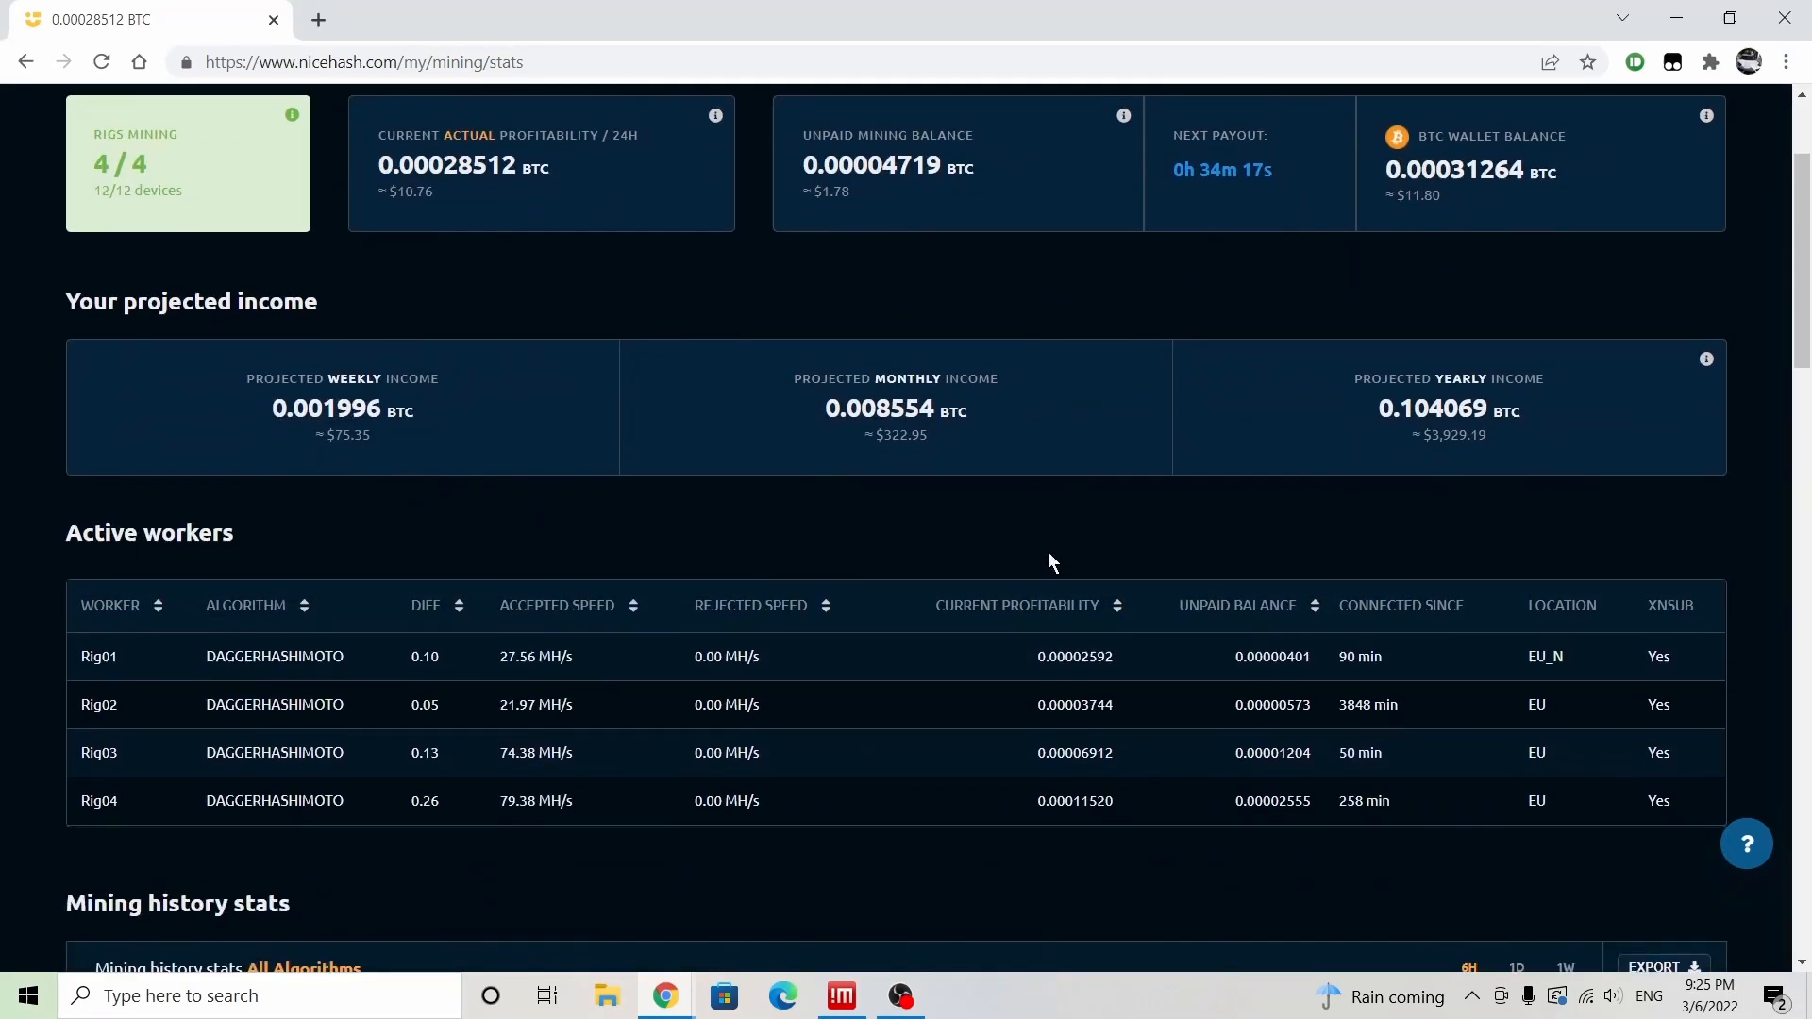
pyautogui.scroll(3)
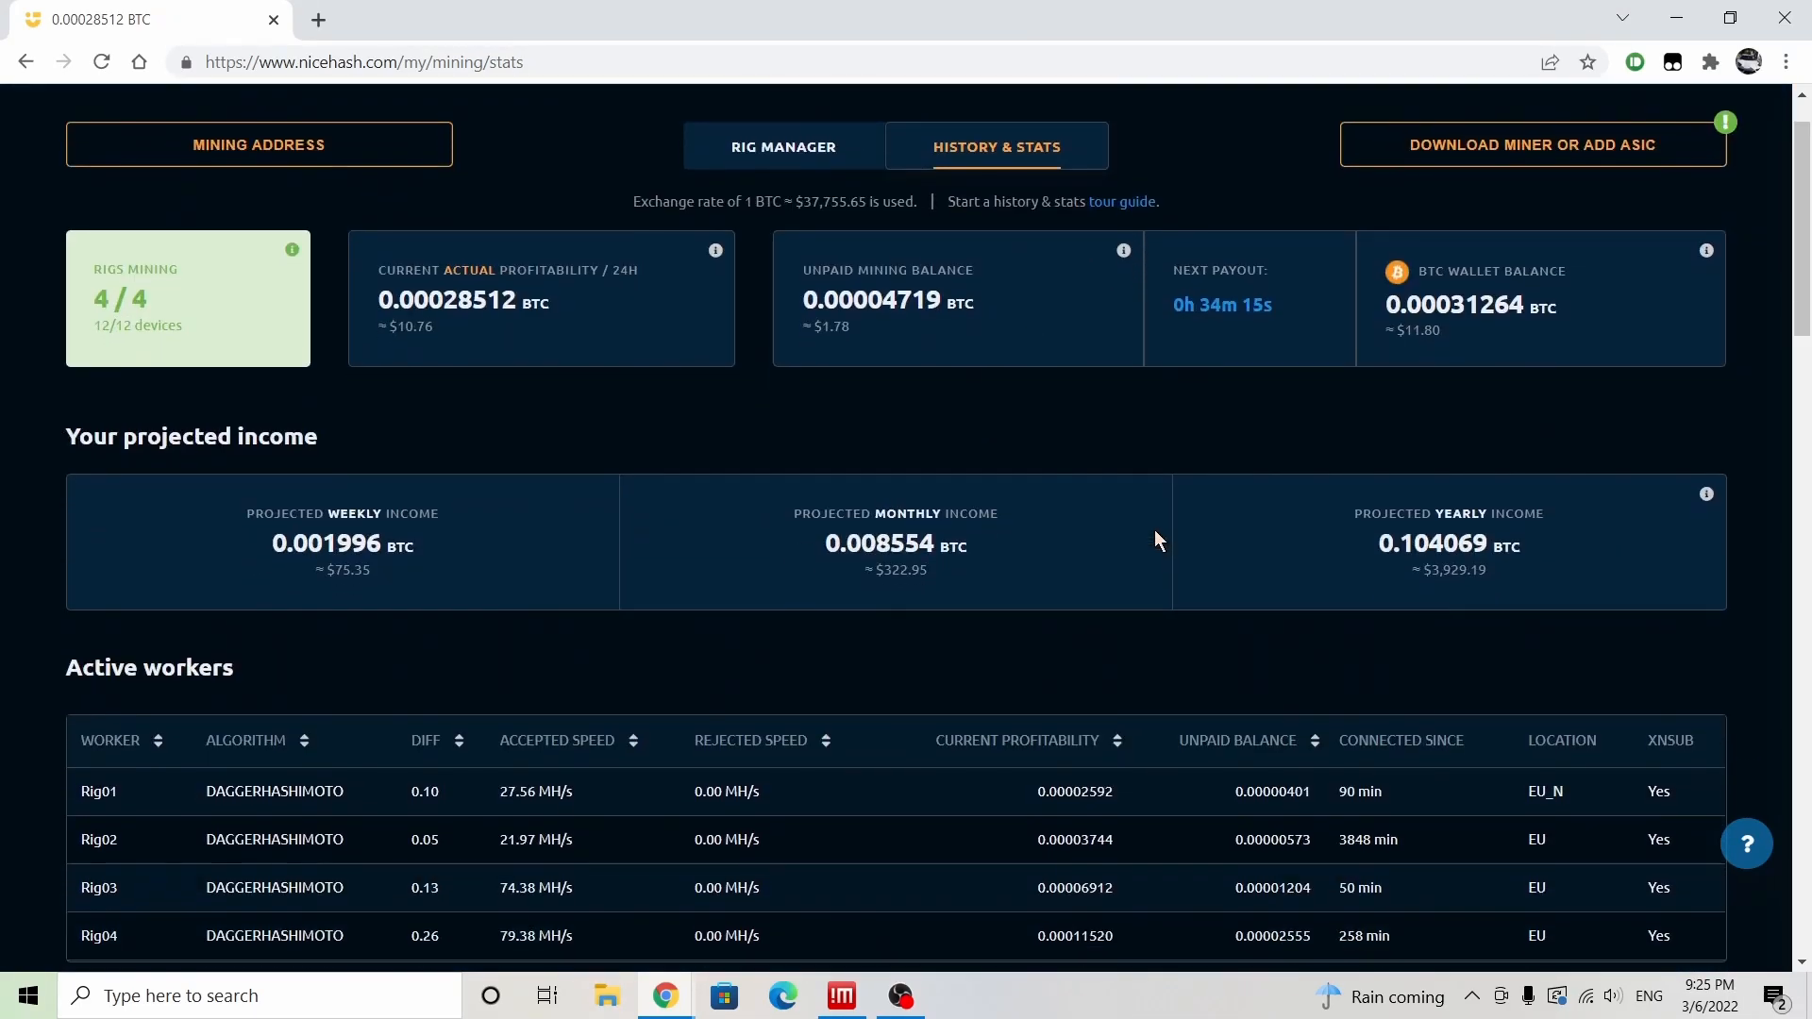